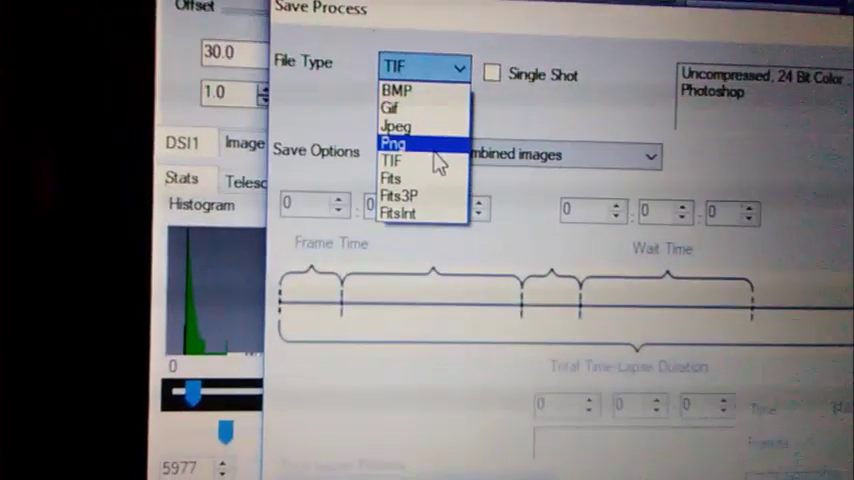
- Set the Save Process file type to Fits, keeping Save all Uncombined images
{"action": "left_click", "coordinate": [390, 178]}
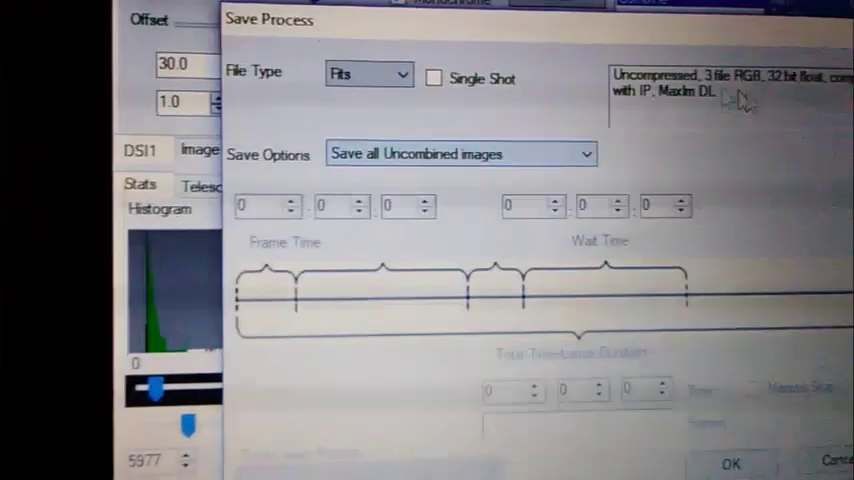